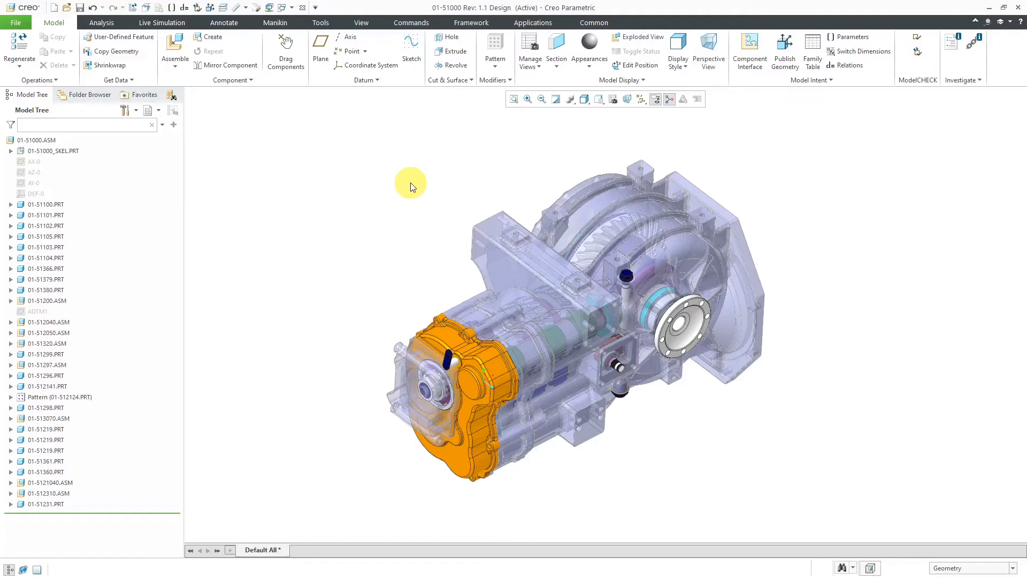
mouse_move(96, 99)
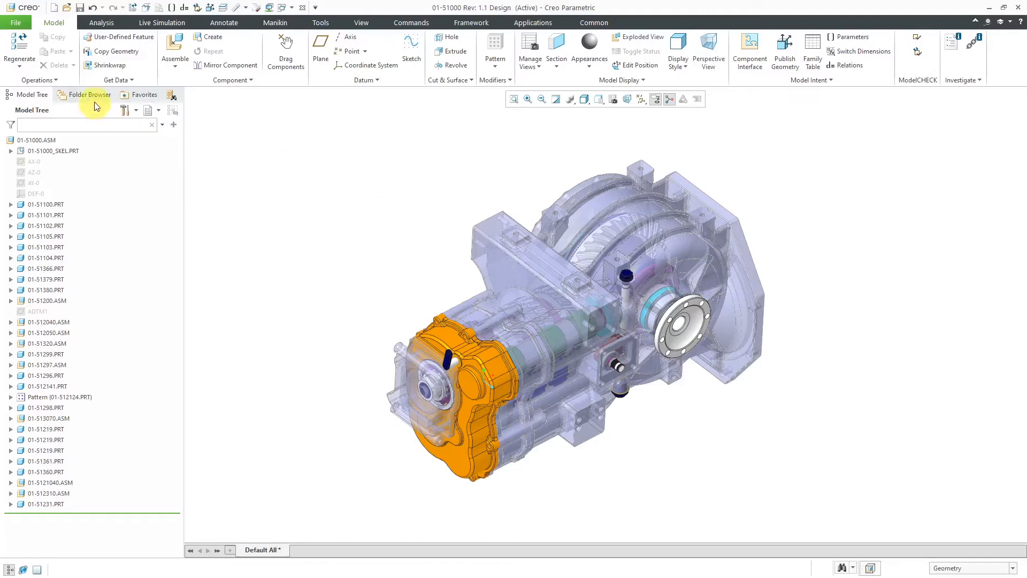
Step: Show the active Windchill workspace page with its 336 objects via the Folder Browser
left_click(89, 94)
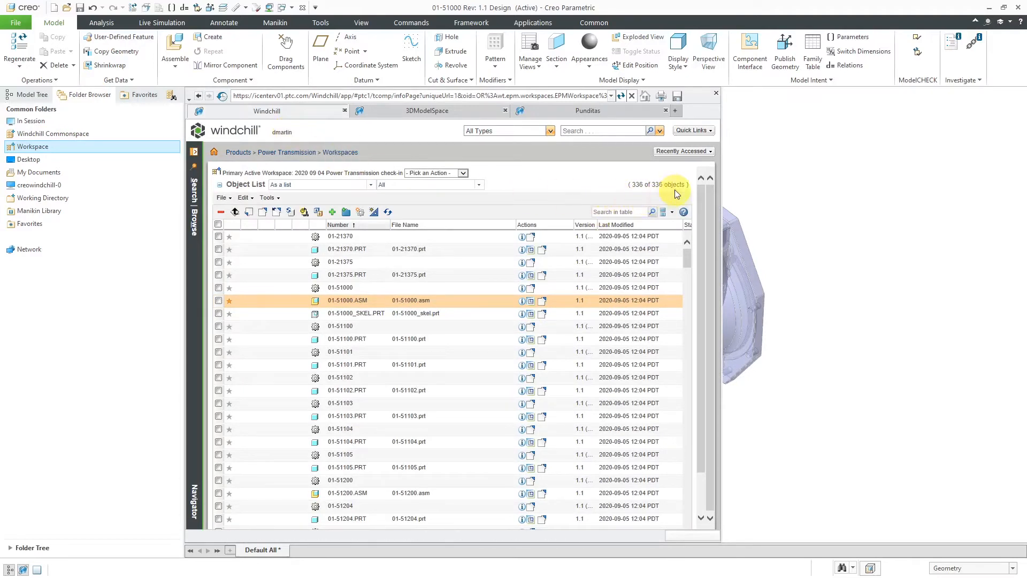
mouse_move(602, 180)
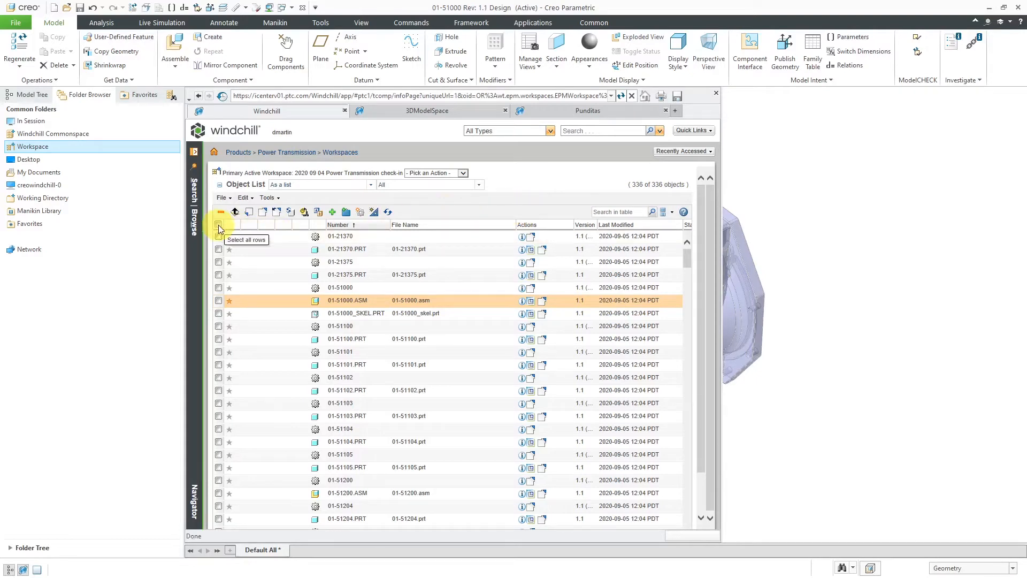
Step: Select all 335 objects other than 01-51103.PRT and start Remove from Workspace
left_click(218, 224)
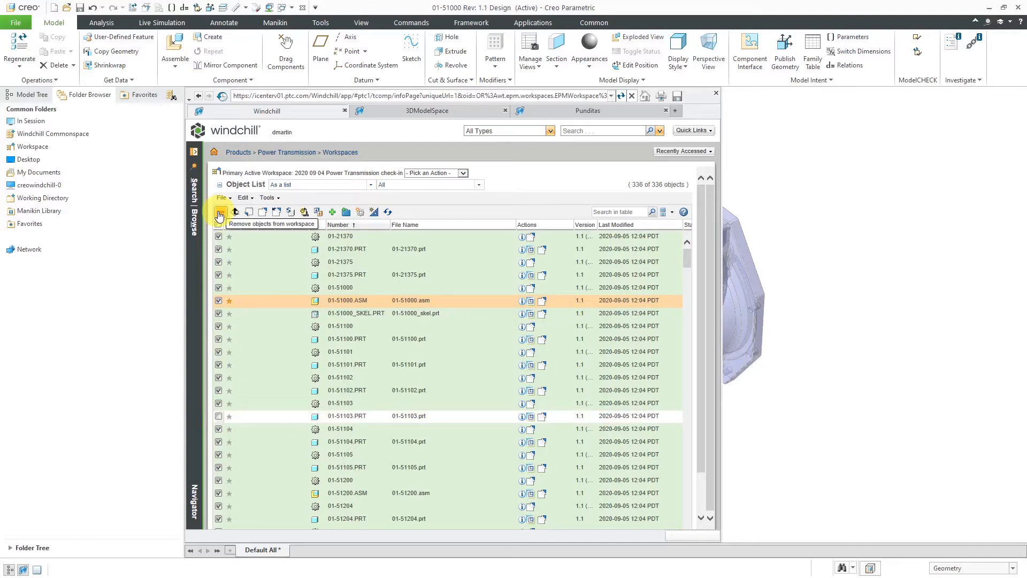
left_click(219, 213)
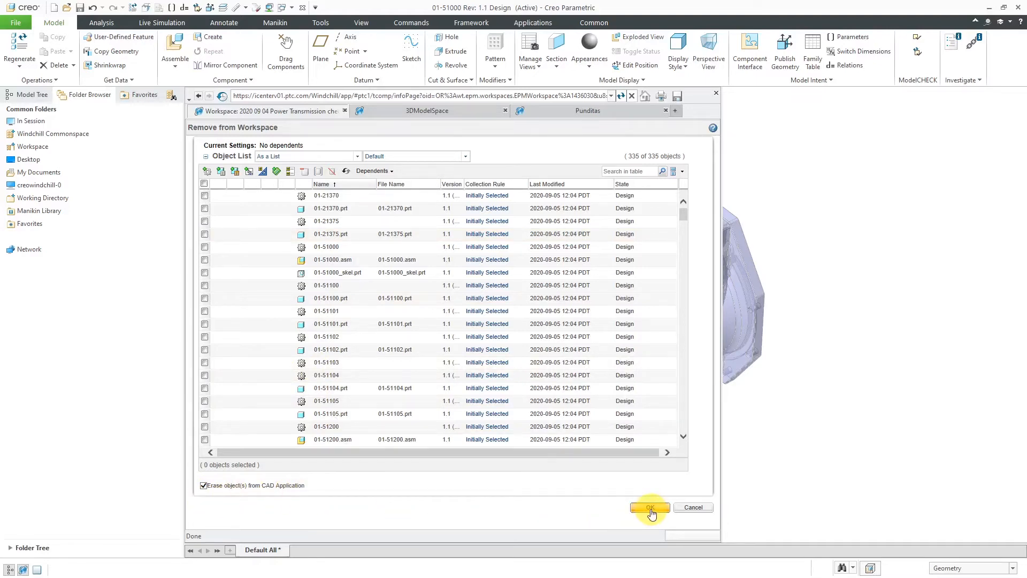
Step: Confirm removing the 335 objects and erasing them from session, leaving only 01-51103.PRT
left_click(649, 507)
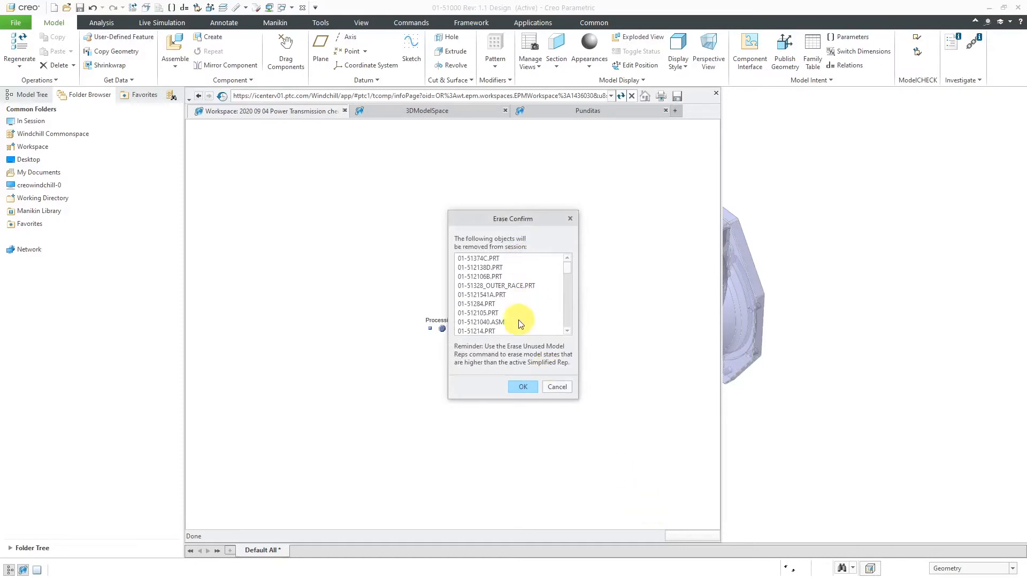
mouse_move(523, 328)
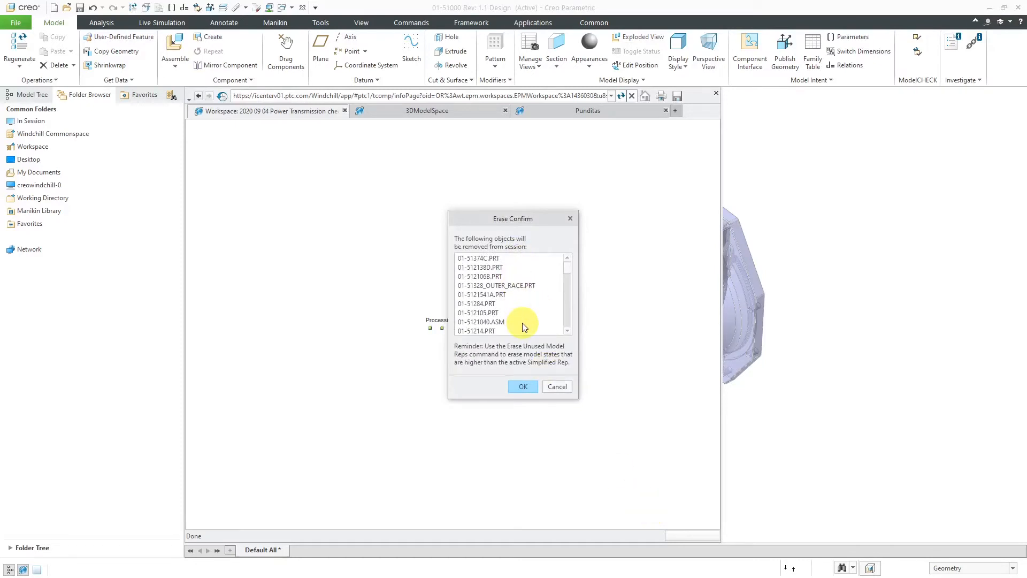
left_click(522, 386)
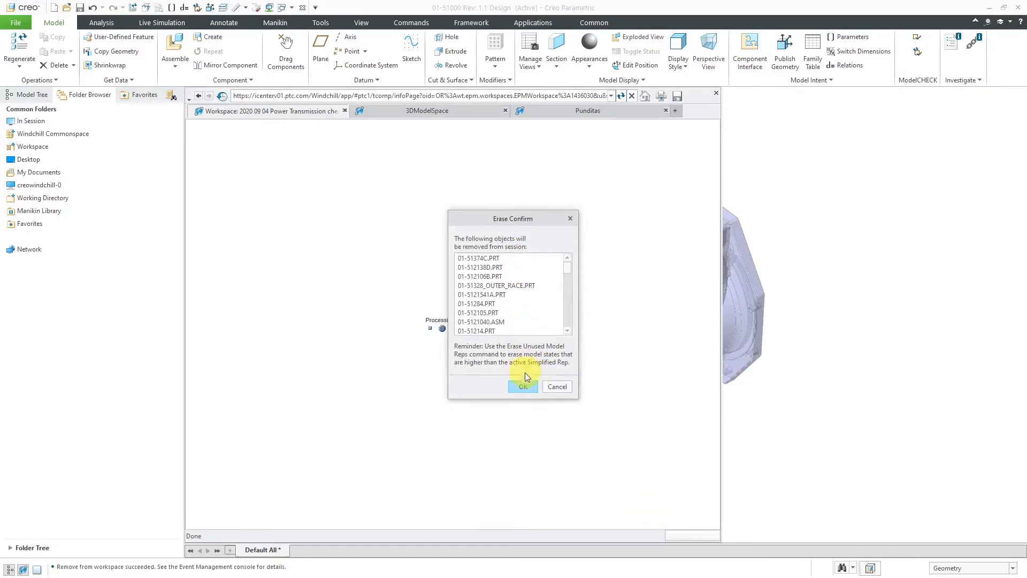
left_click(522, 386)
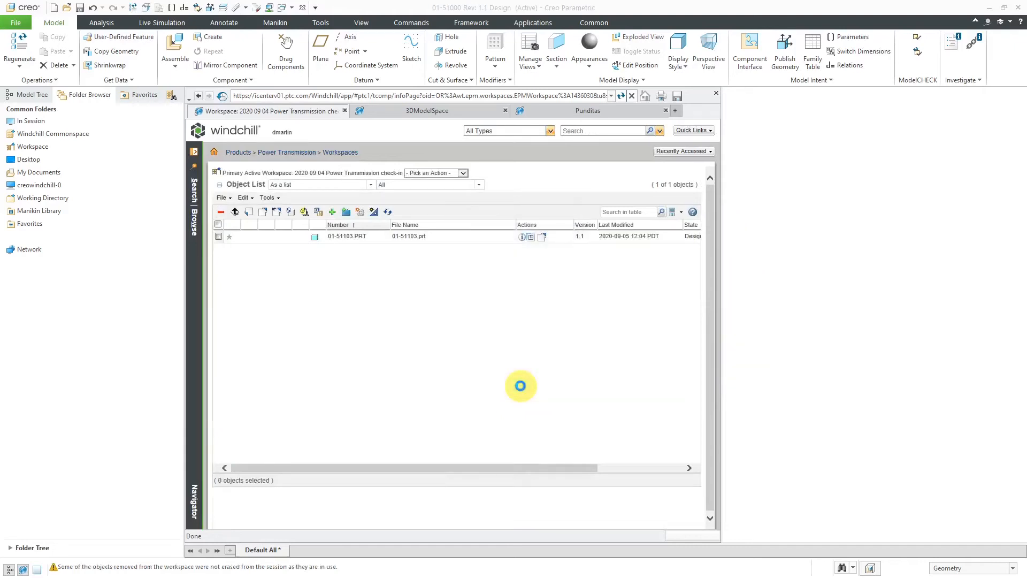
mouse_move(815, 271)
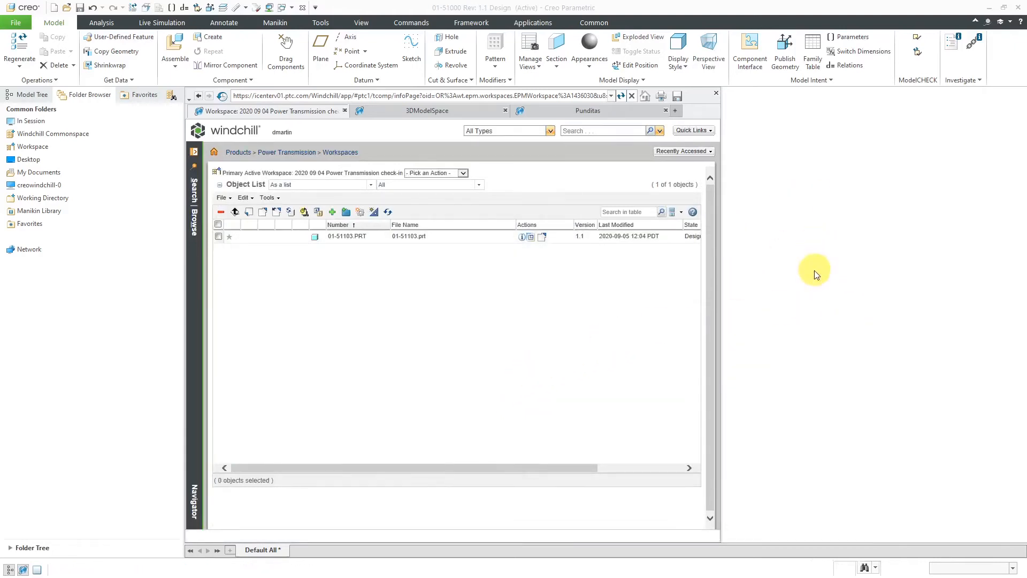
mouse_move(811, 314)
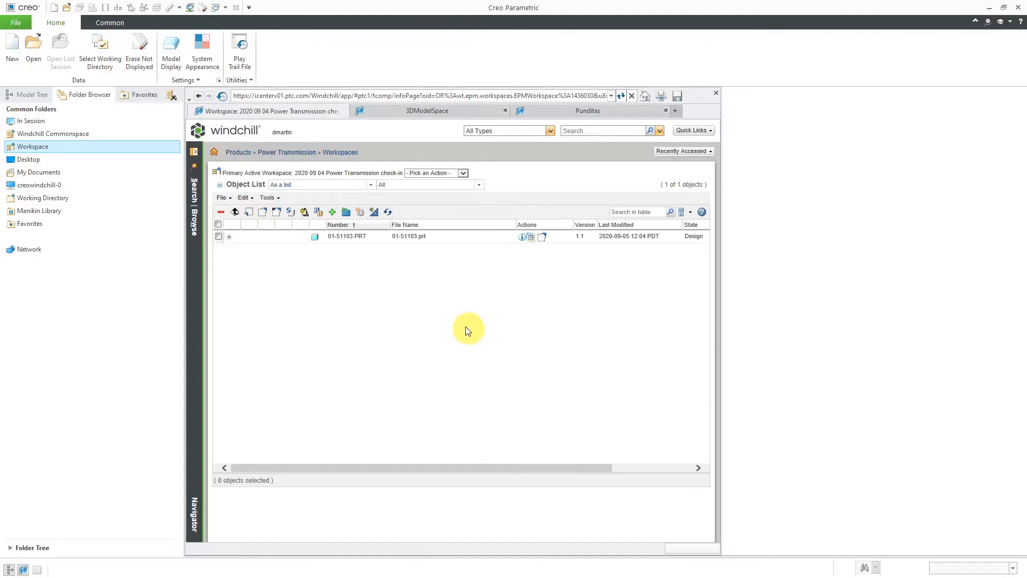
mouse_move(463, 322)
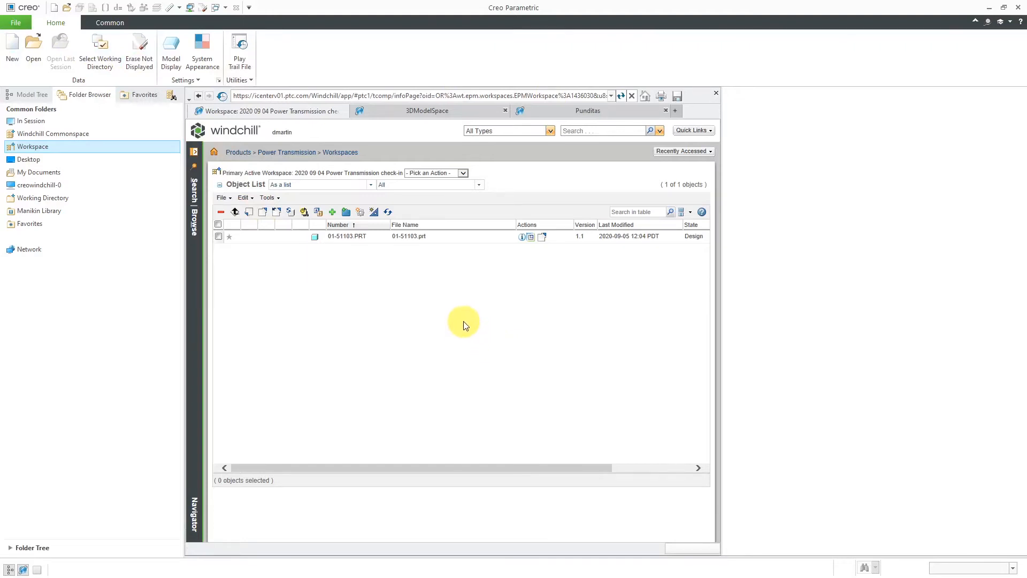
mouse_move(410, 300)
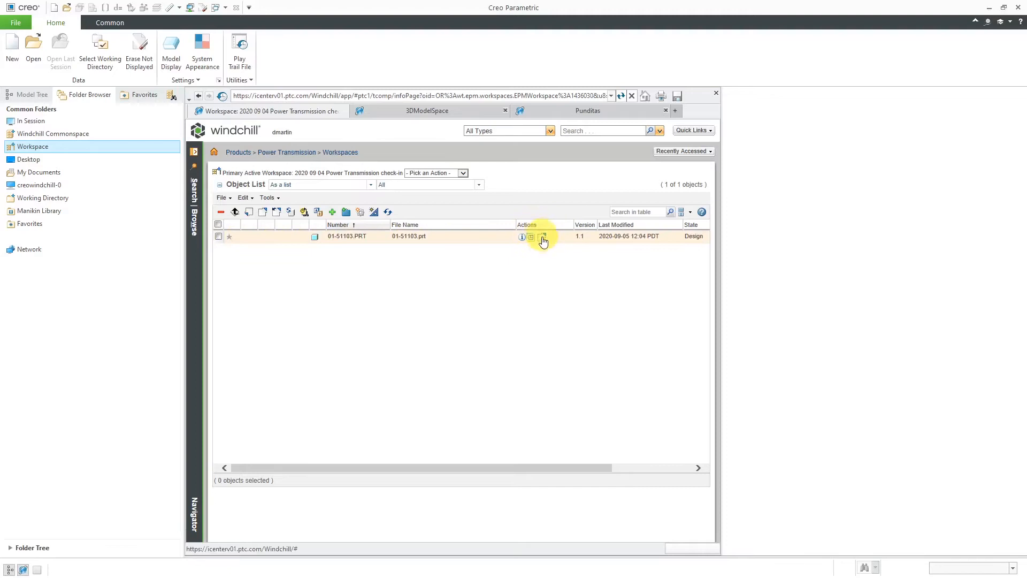
Step: Check out 01-51103.PRT from its row's Actions column
left_click(542, 236)
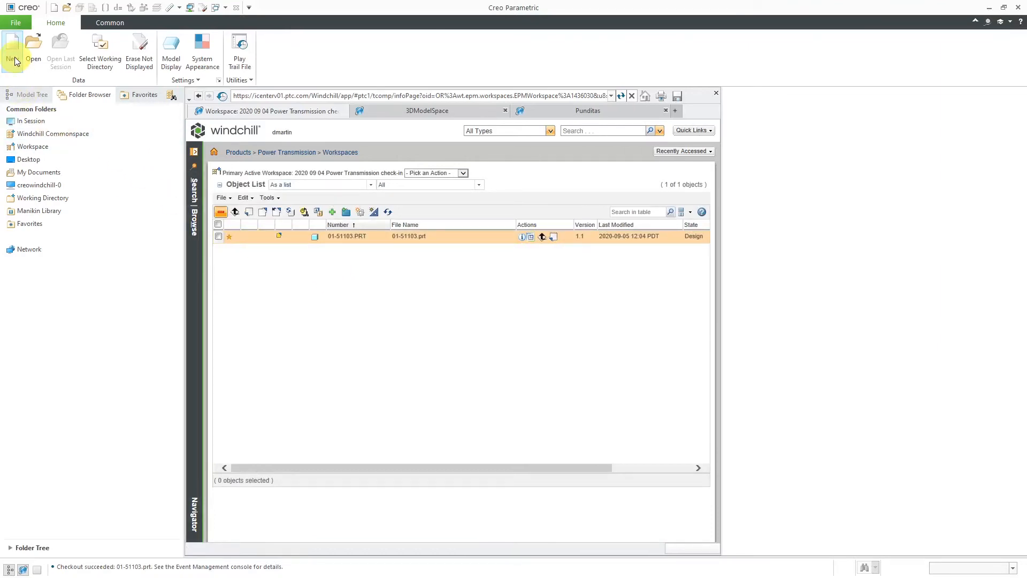
Step: Create a new solid part named test-part and save it
left_click(11, 46)
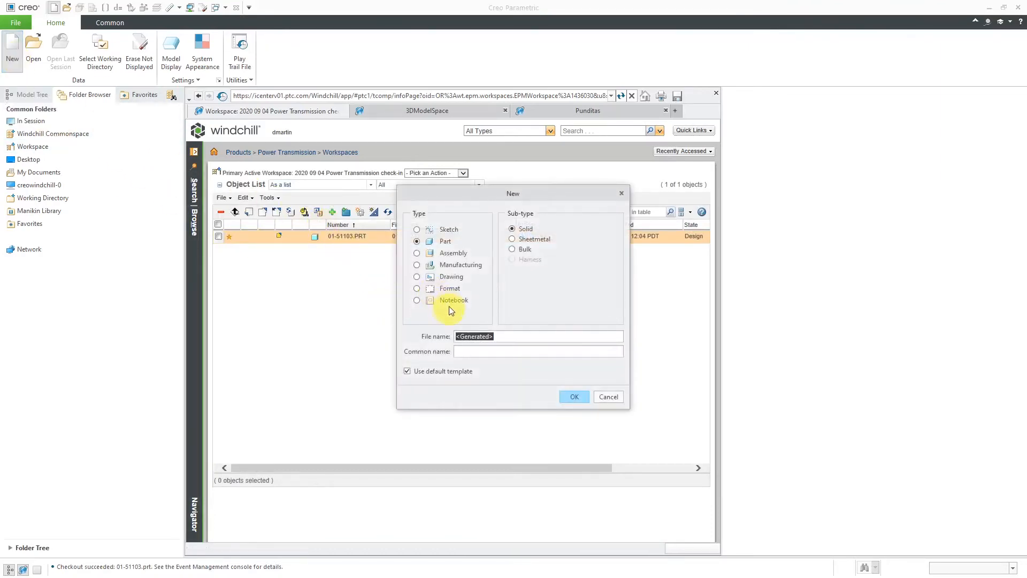
type("t")
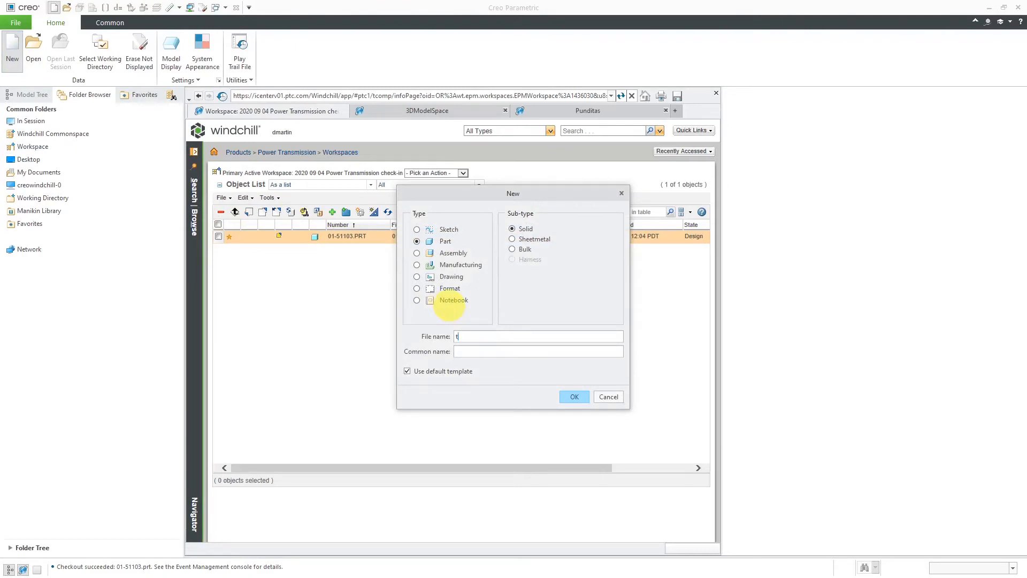
type("est-part")
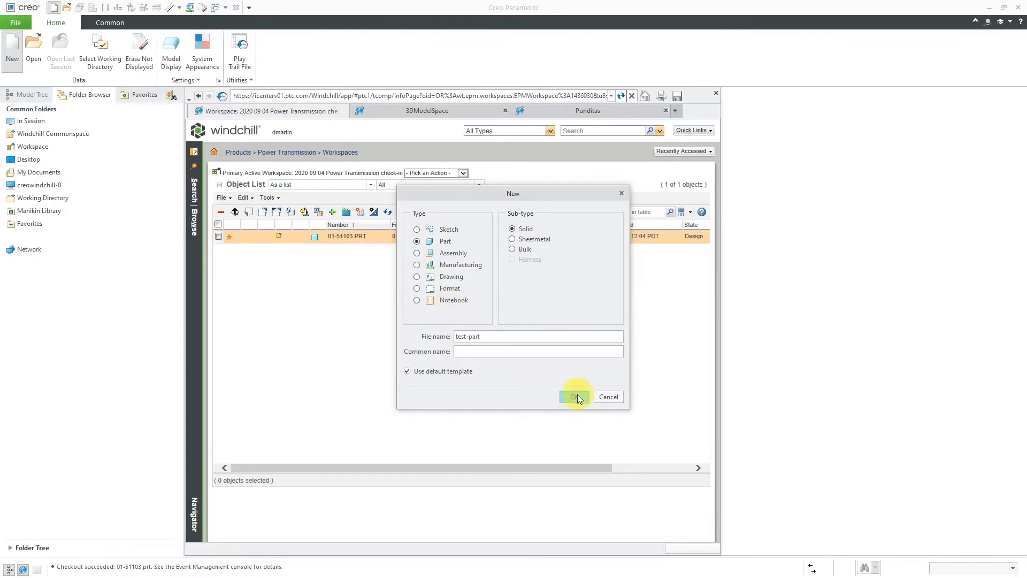
left_click(574, 396)
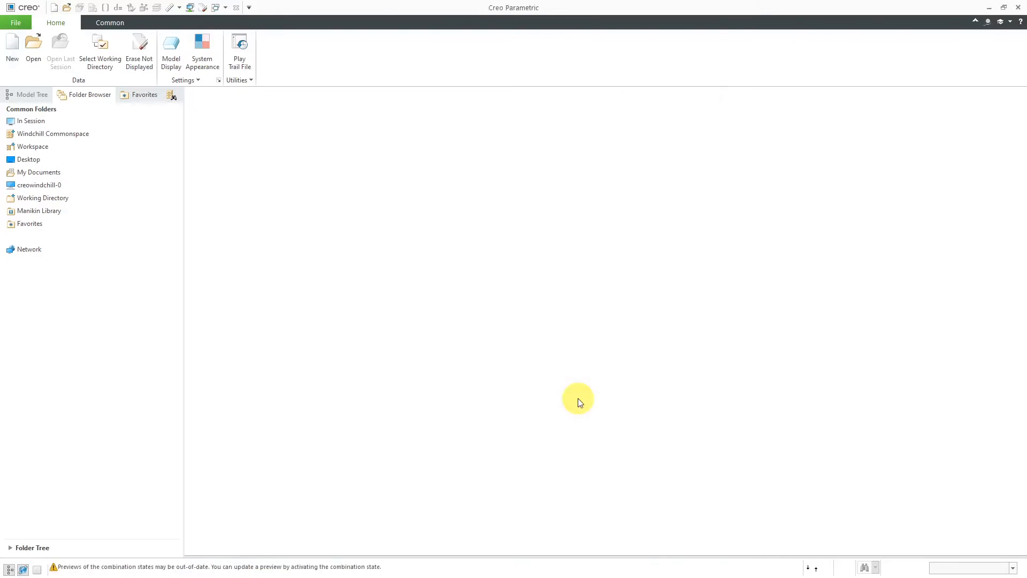
left_click(12, 49)
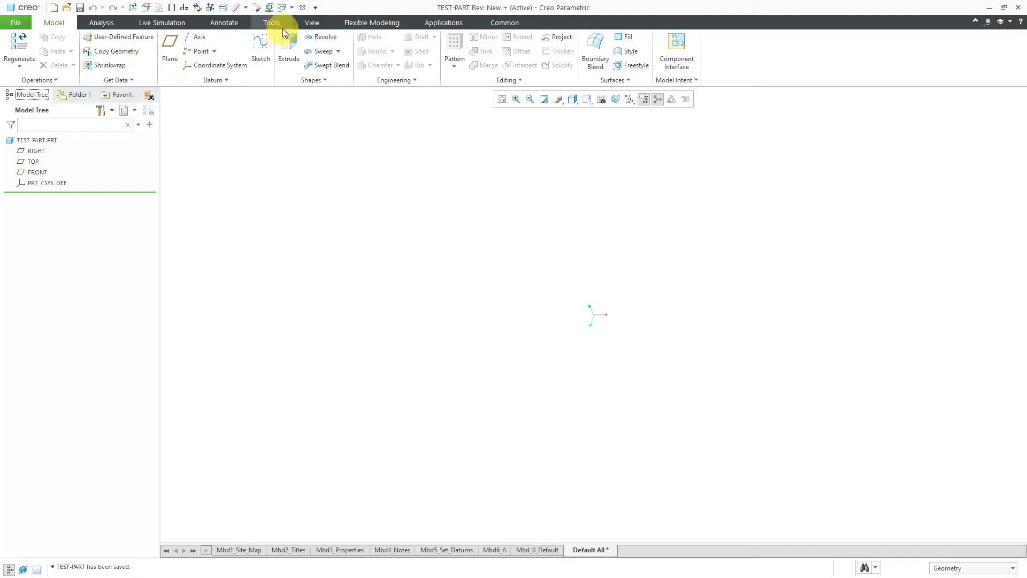
Step: Show the workspace listing 01-51103.prt and the new test-part.prt
left_click(76, 94)
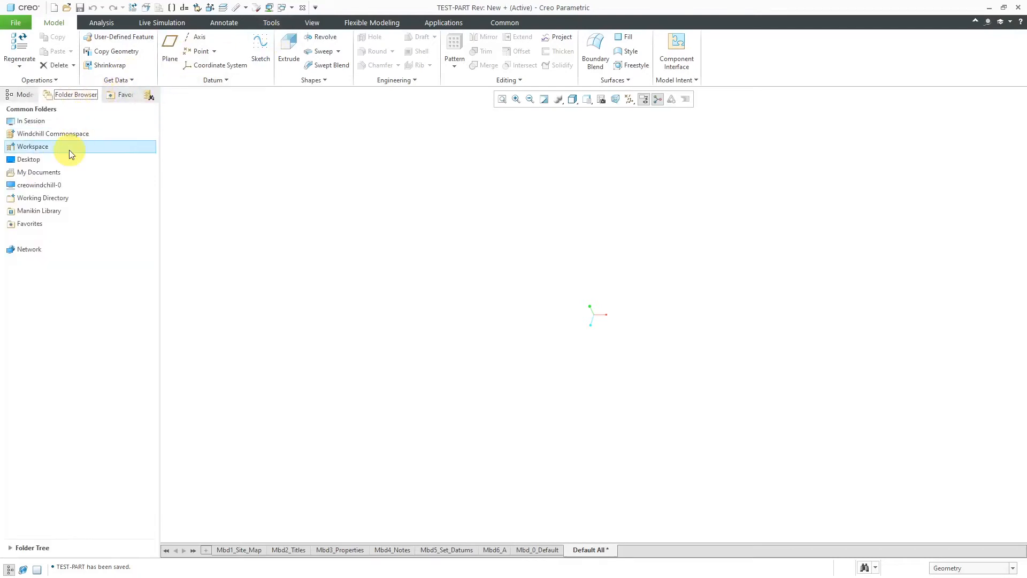
left_click(32, 147)
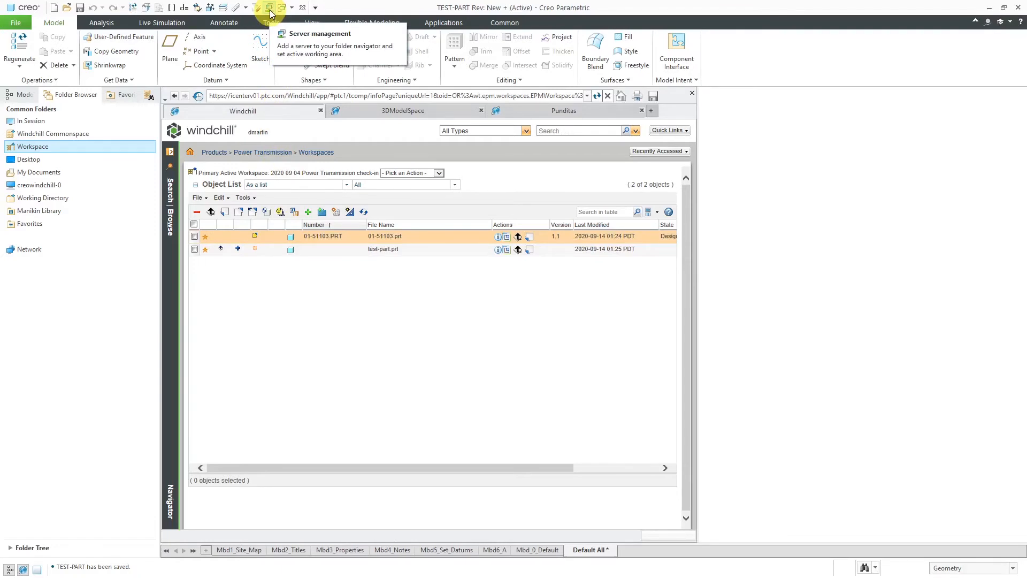
Step: In Server Management, activate the 2020 09 08 Uploads workspace, accepting the erase of all session objects
left_click(268, 7)
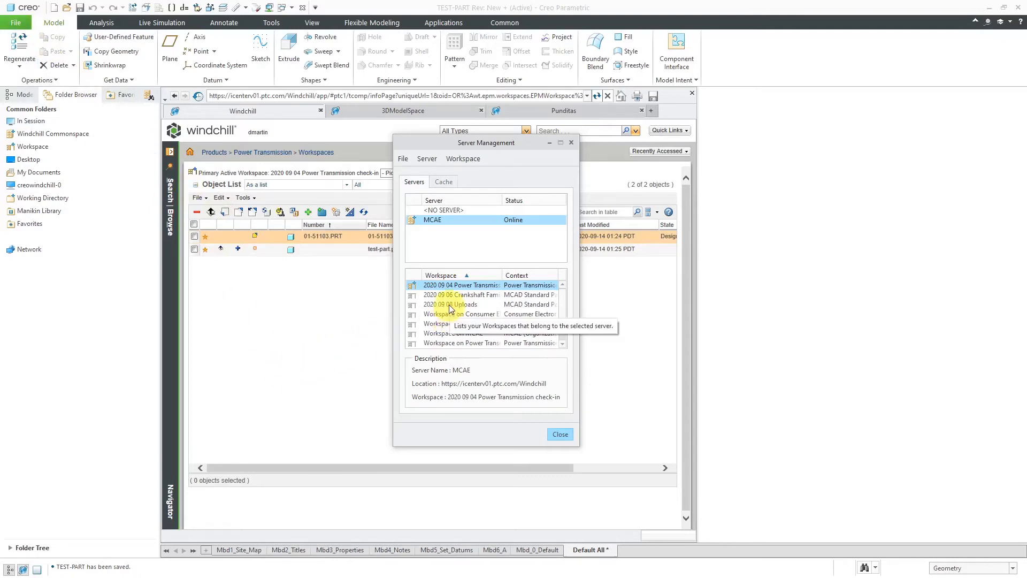
double_click(463, 285)
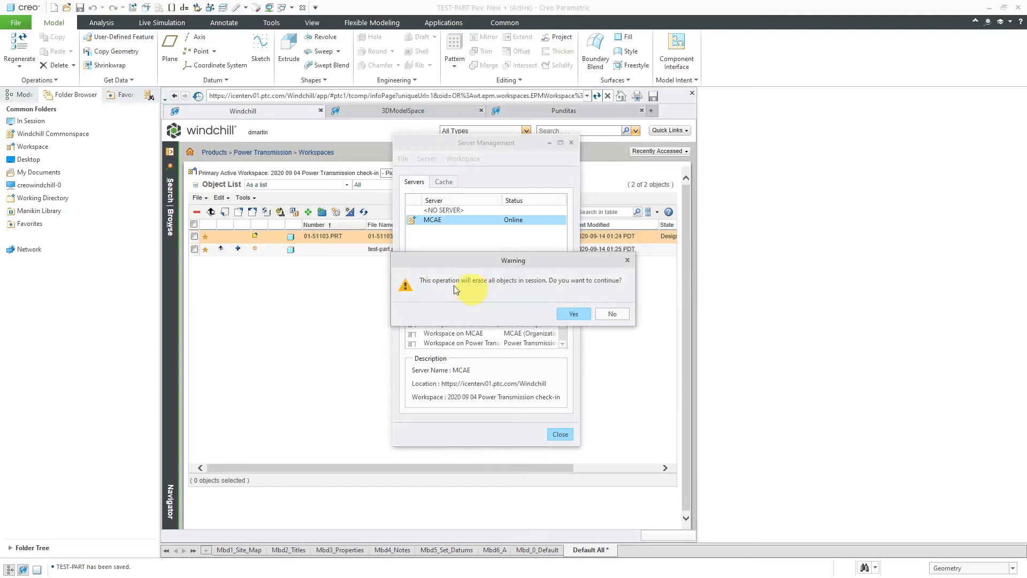
mouse_move(529, 300)
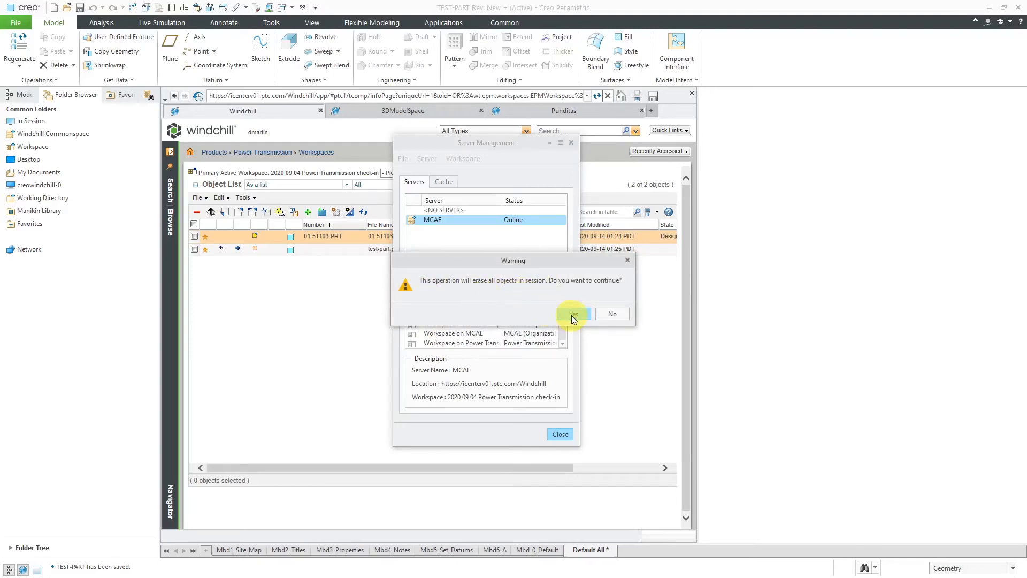
left_click(571, 314)
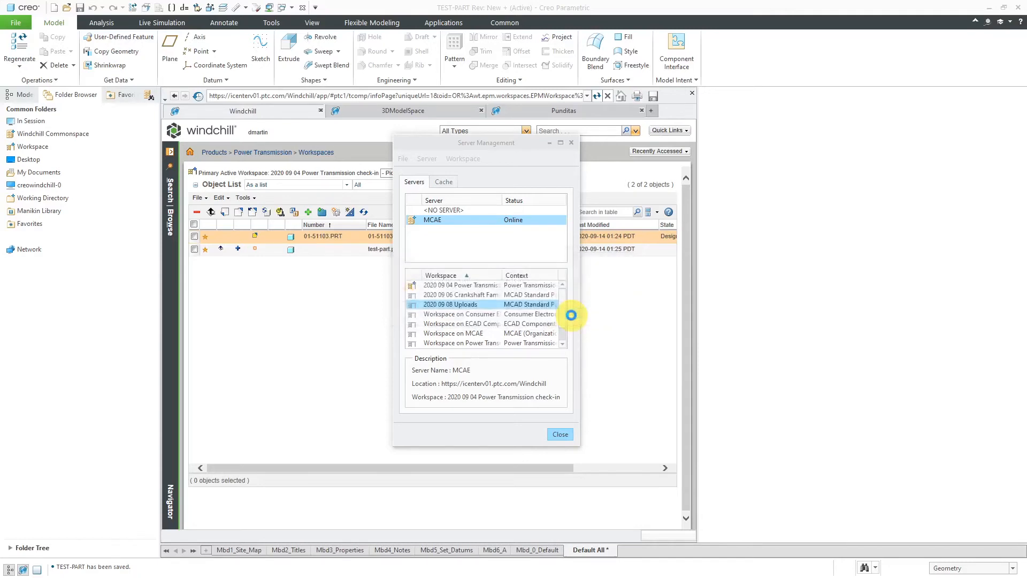
left_click(558, 434)
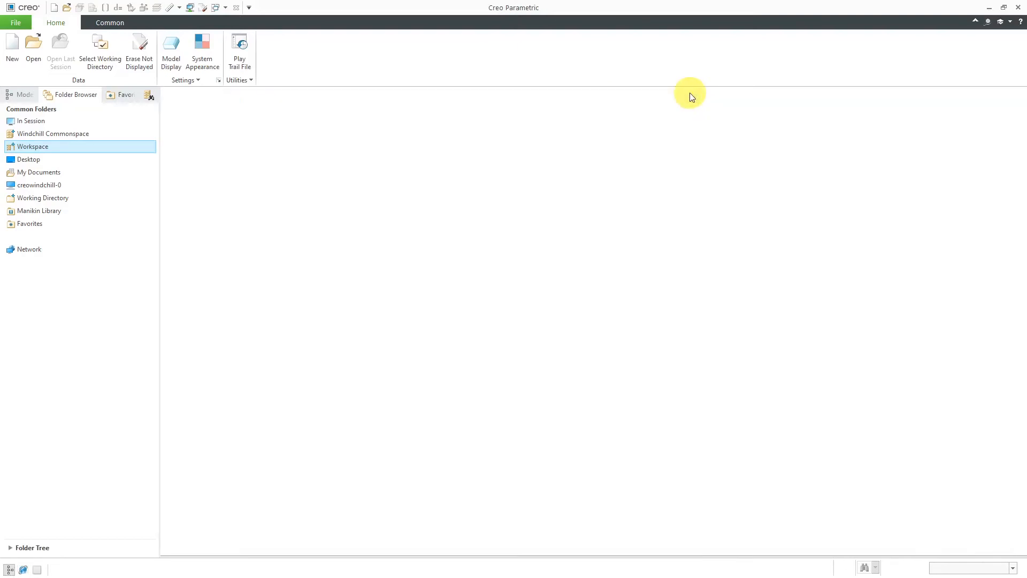
mouse_move(200, 25)
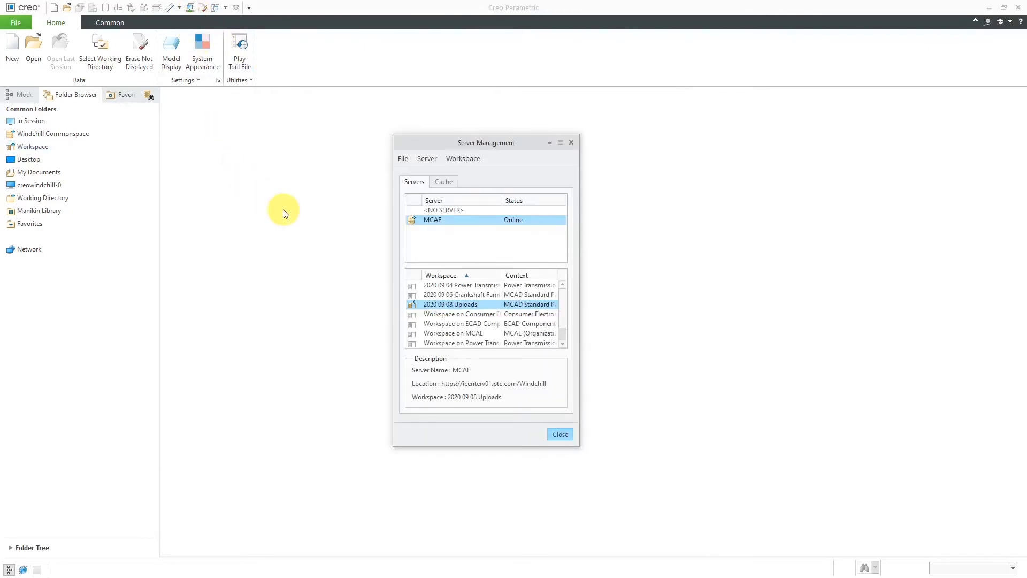
mouse_move(506, 272)
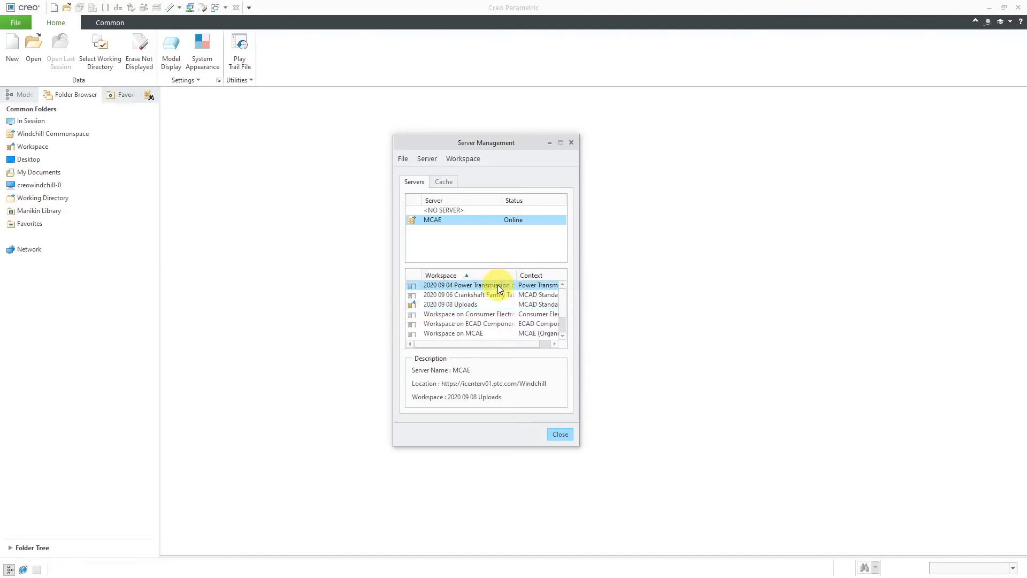
Step: Attempt to delete the 2020 09 04 Power Transmission check-in workspace, dismiss the refusal and close Server Management
left_click(462, 158)
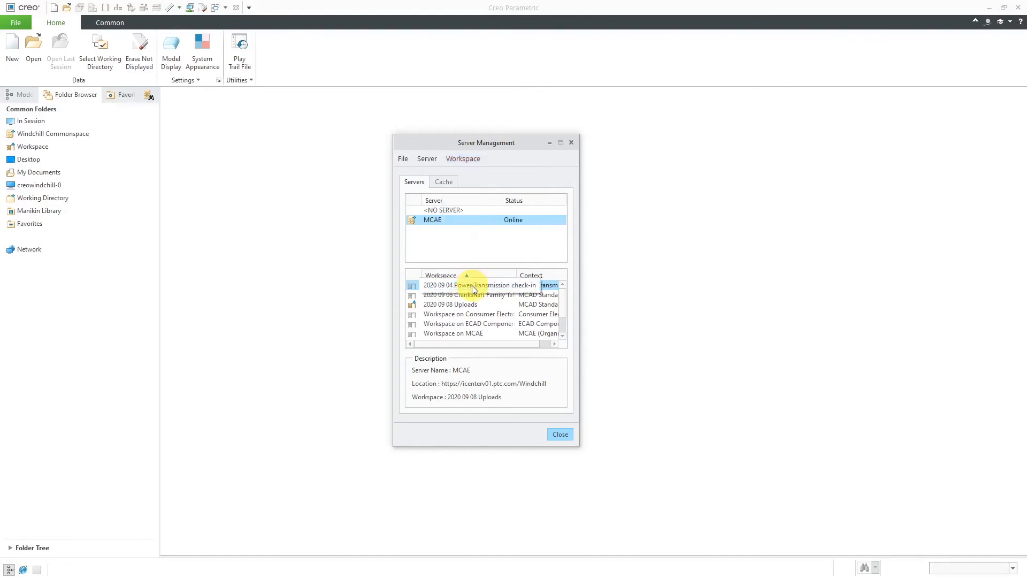
right_click(459, 284)
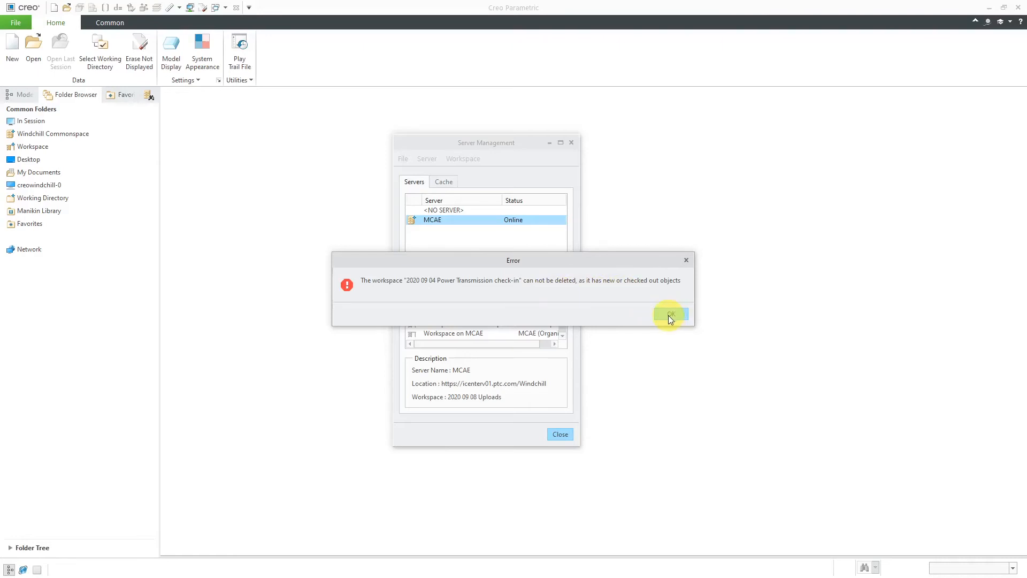
left_click(670, 314)
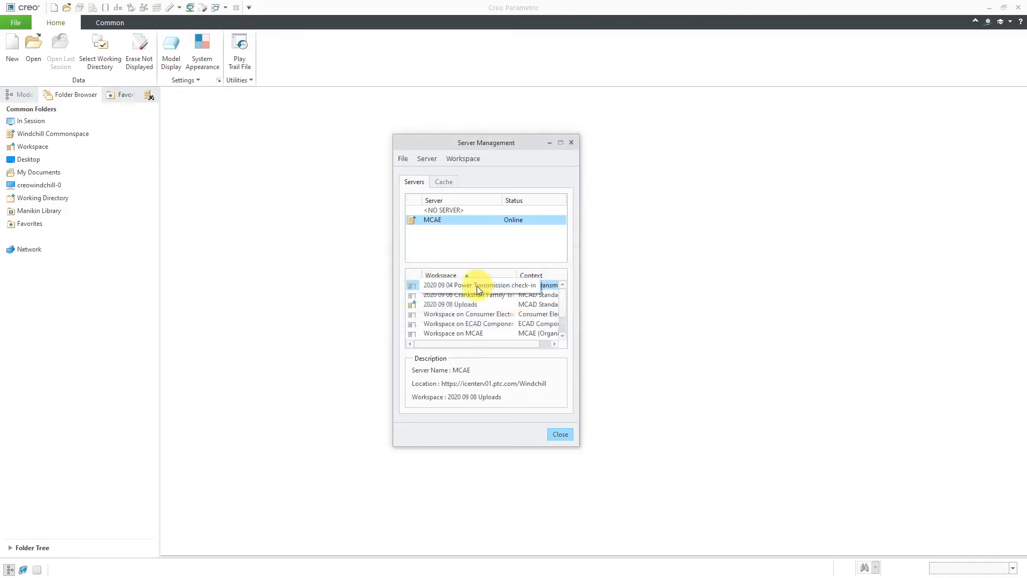
left_click(478, 285)
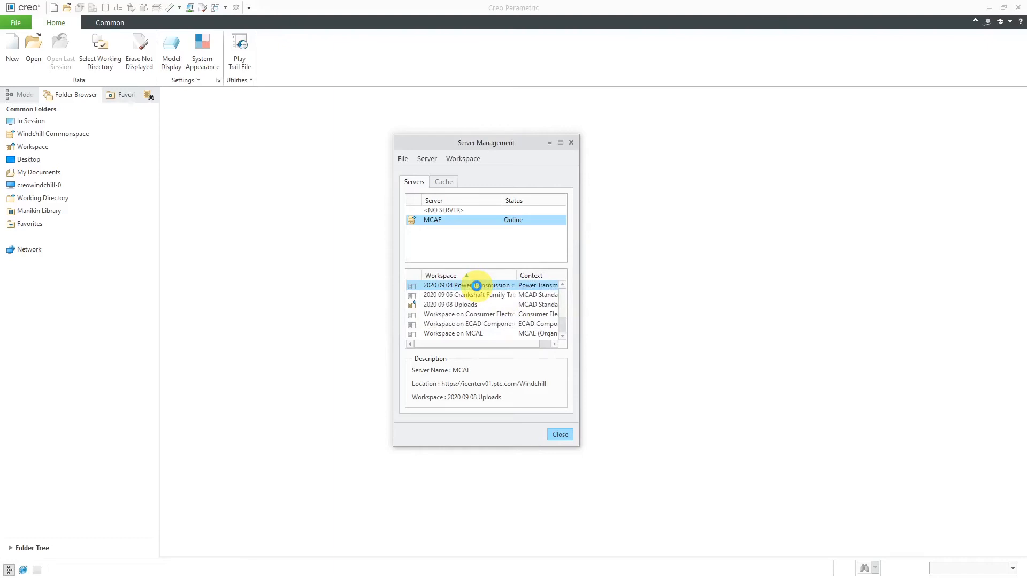
left_click(468, 284)
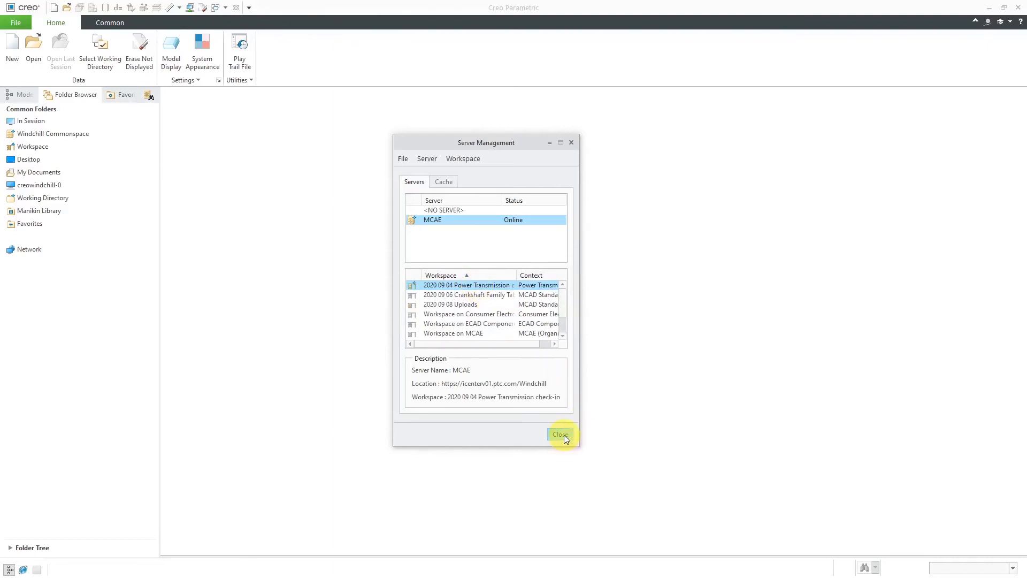
left_click(560, 434)
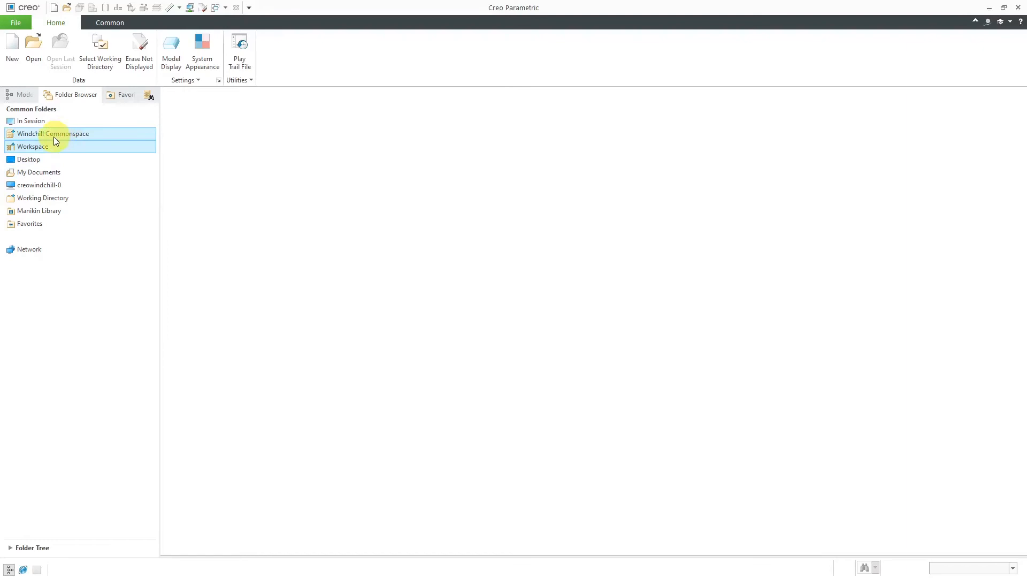
Step: Remove test-part.prt from the workspace, confirming and discarding its unsaved changes
left_click(32, 146)
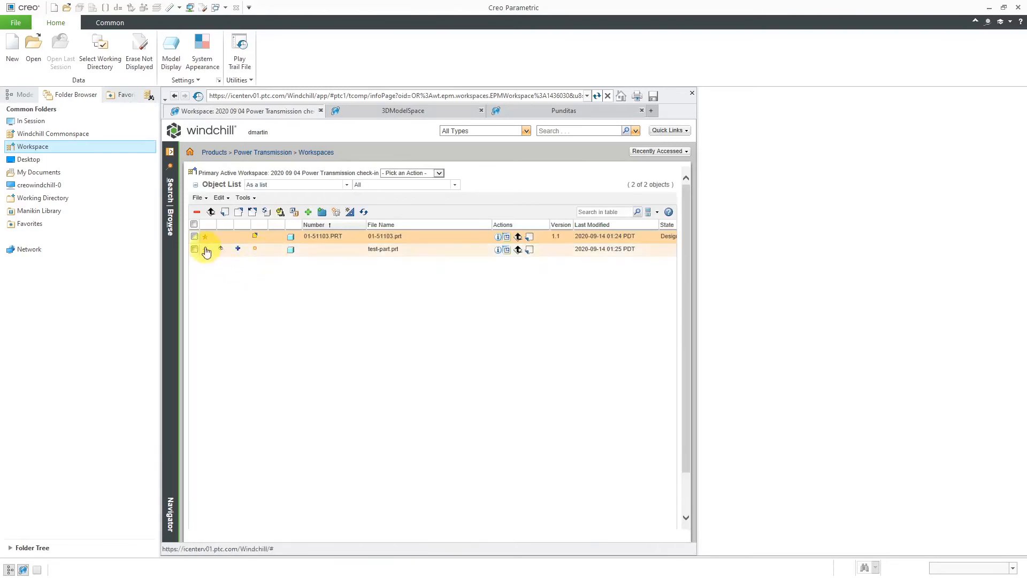
left_click(195, 250)
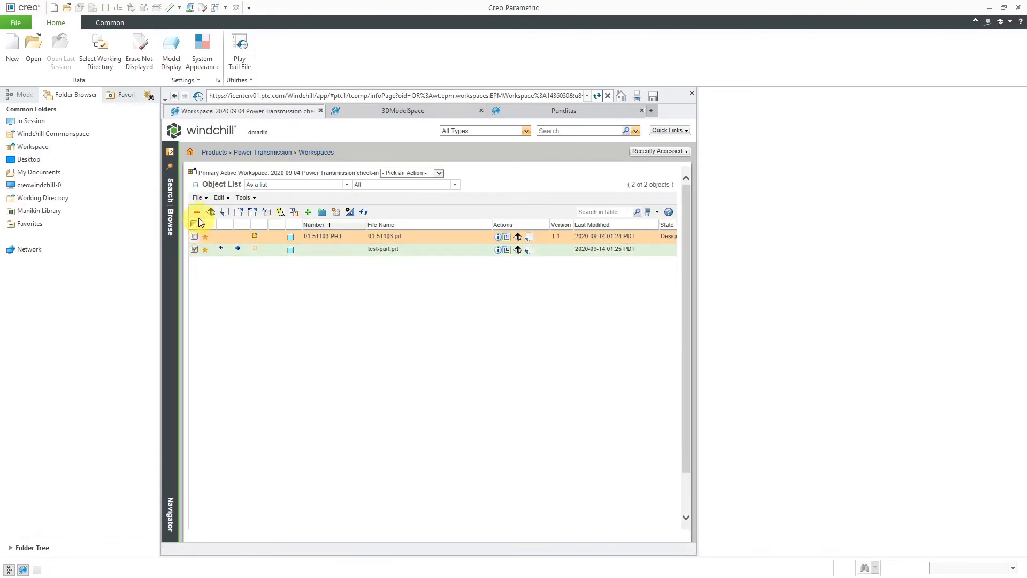
left_click(197, 211)
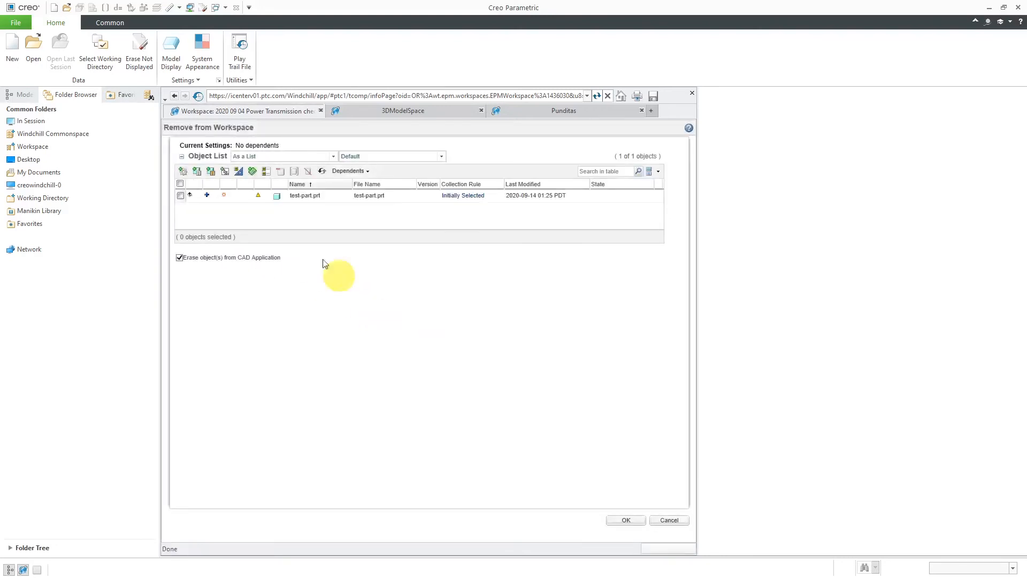
left_click(623, 519)
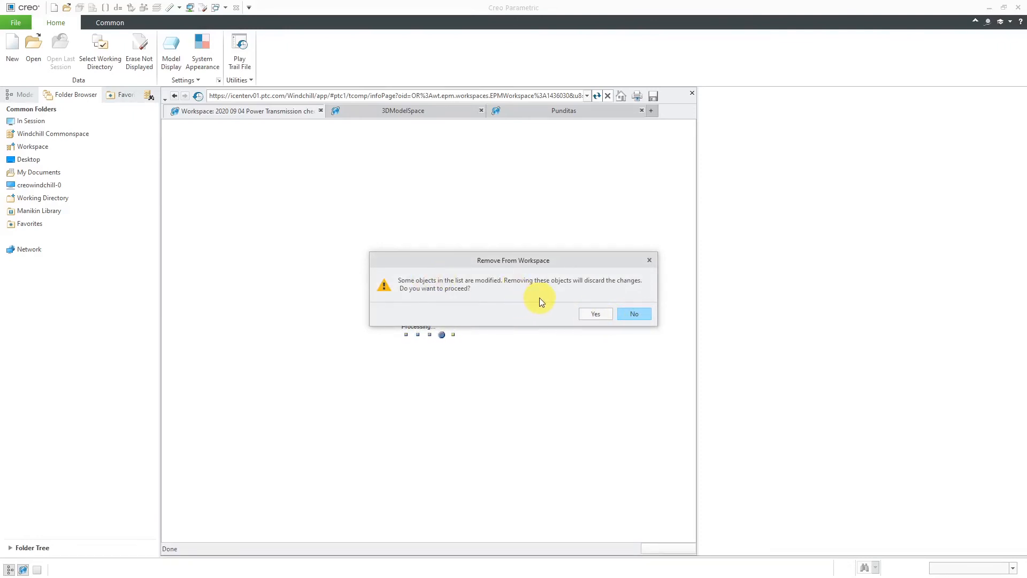
left_click(594, 313)
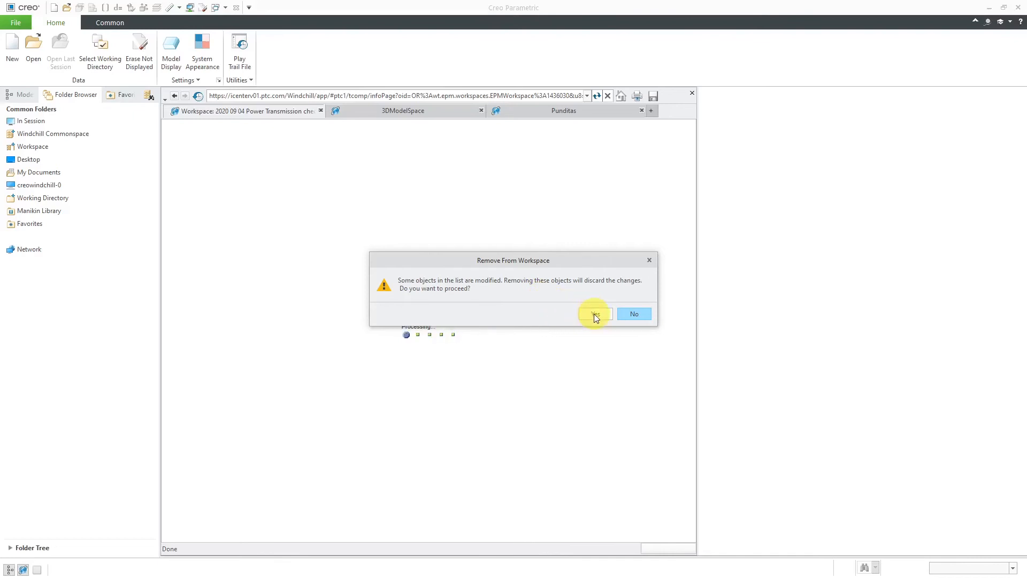
left_click(594, 314)
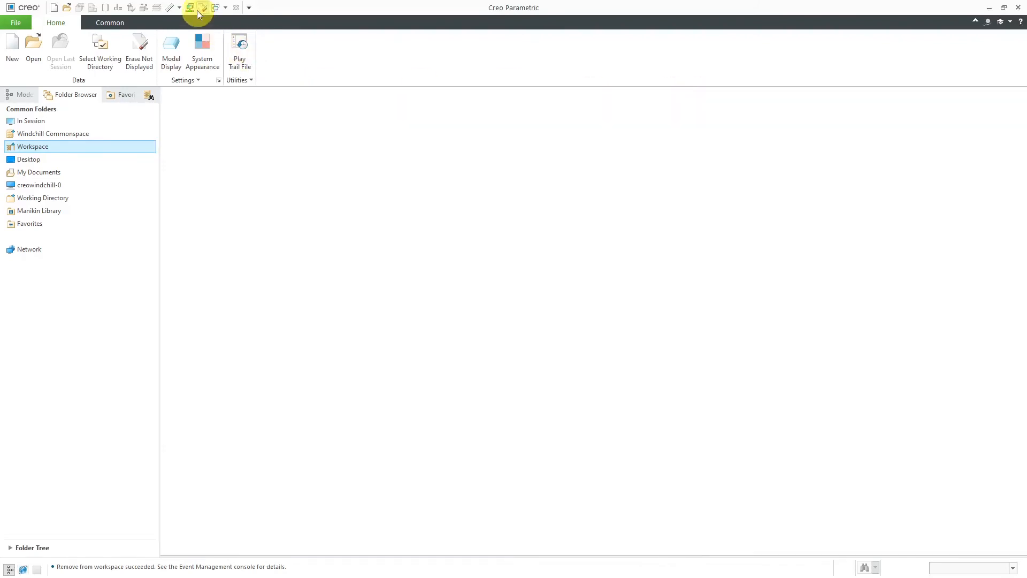
Step: Retry deleting the Power Transmission check-in workspace in Server Management, dismiss the refusal and return to its object list
left_click(197, 11)
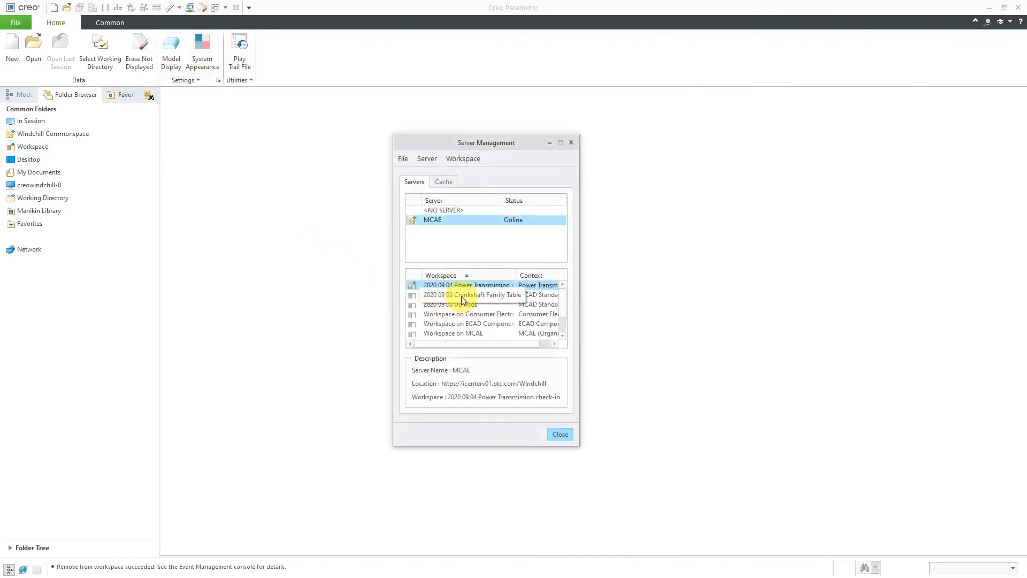
left_click(468, 294)
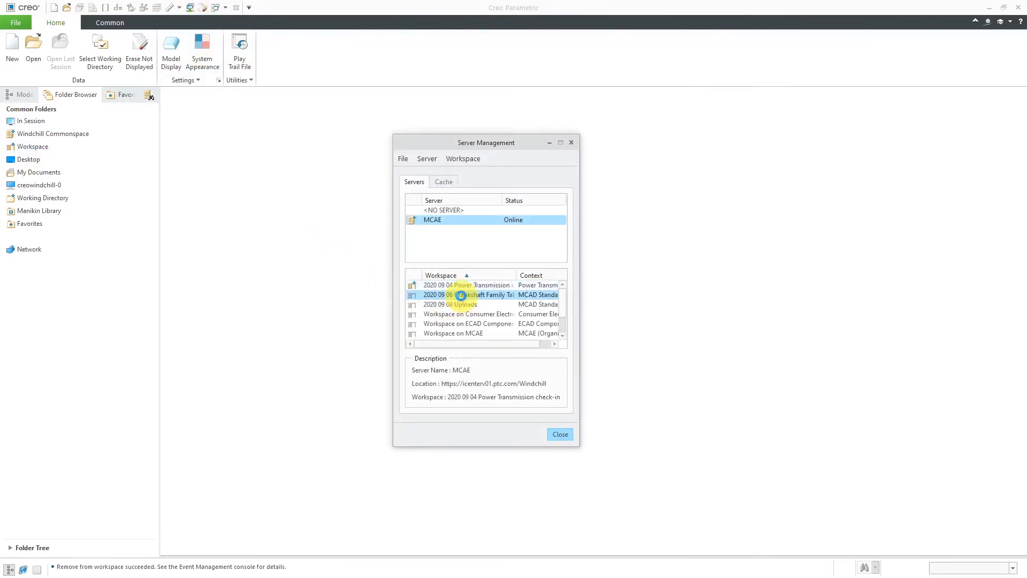
right_click(466, 285)
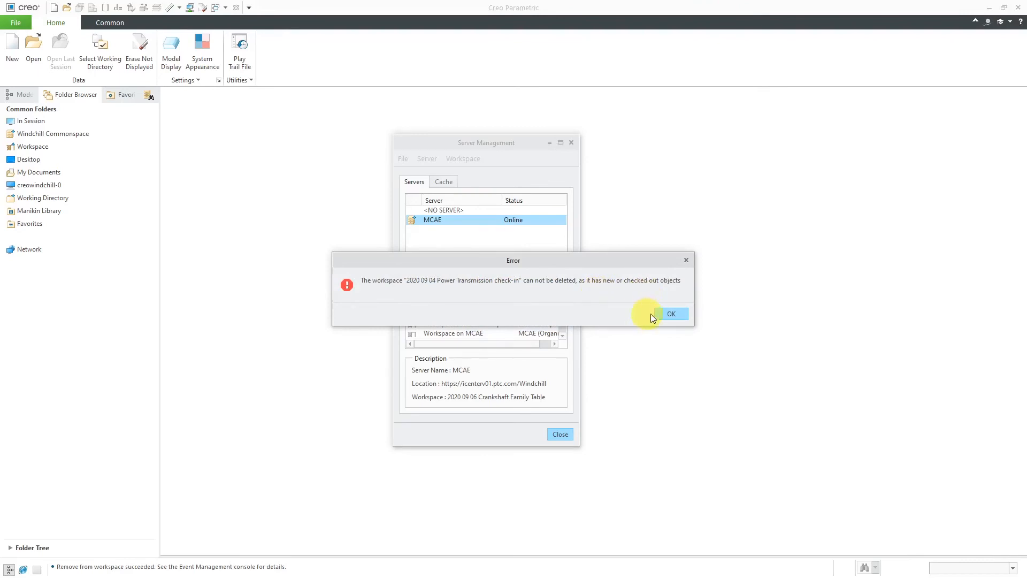
left_click(670, 313)
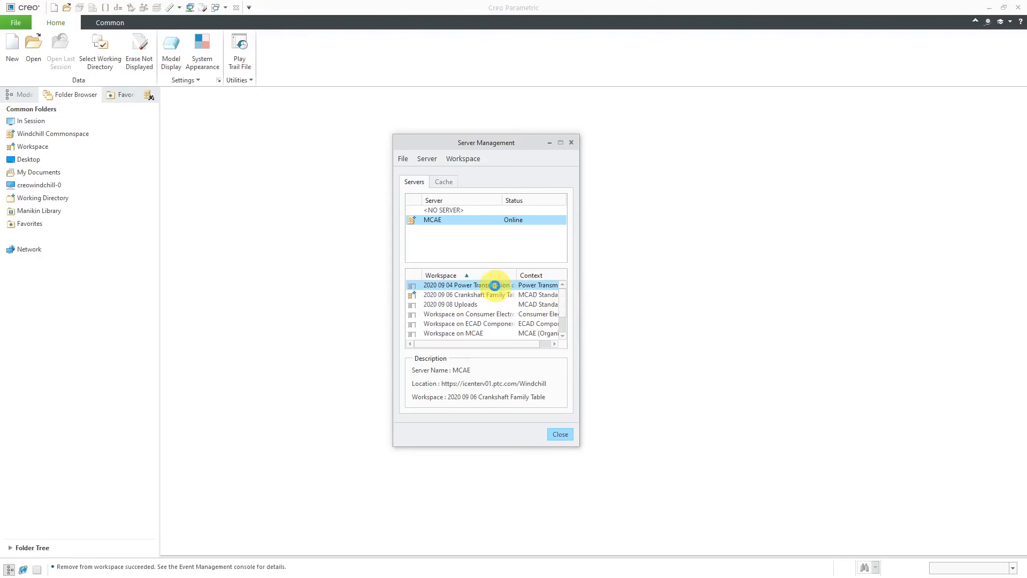
left_click(466, 284)
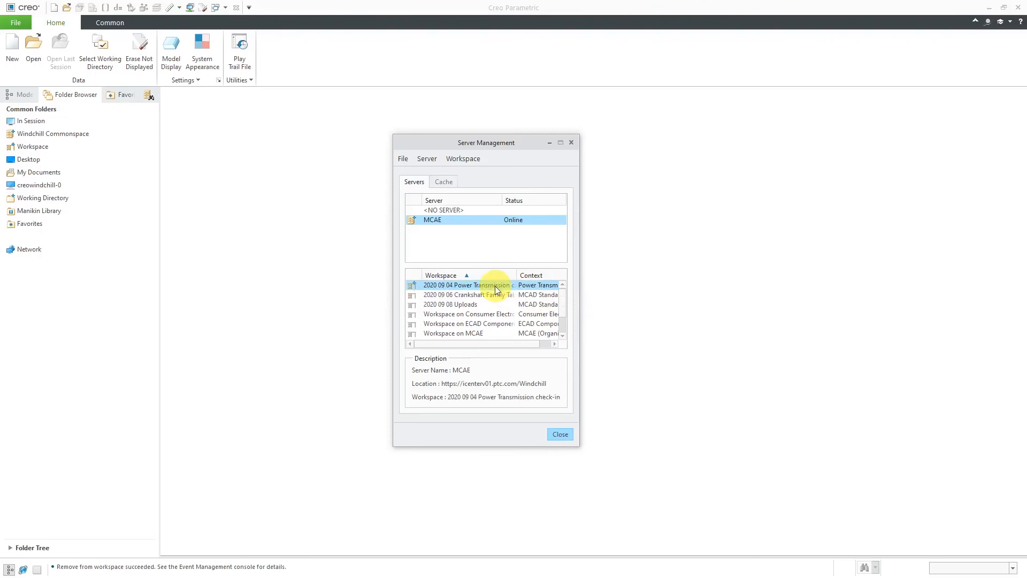
left_click(33, 146)
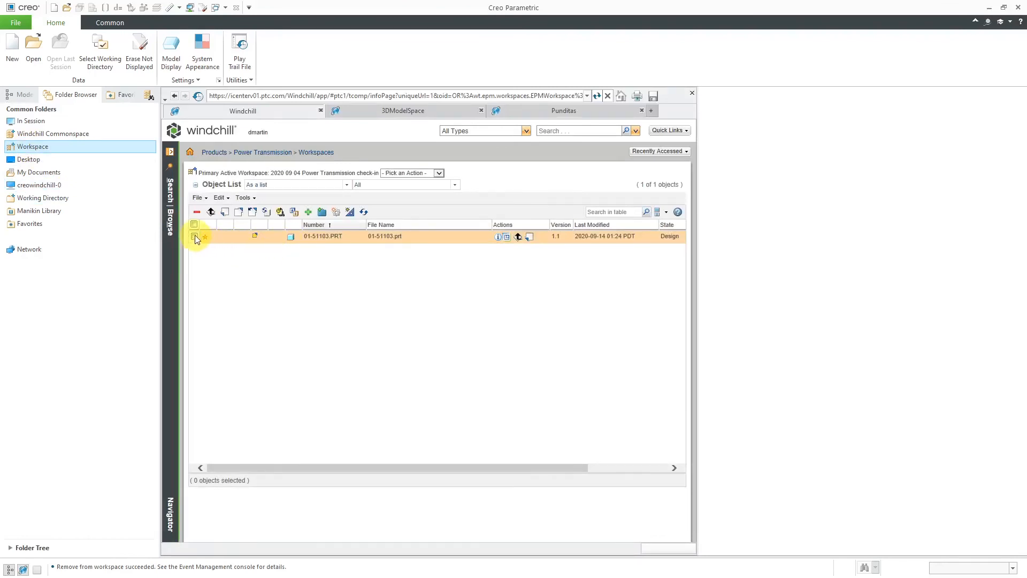
Step: Undo the check-out of 01-51103.PRT and confirm it
left_click(194, 235)
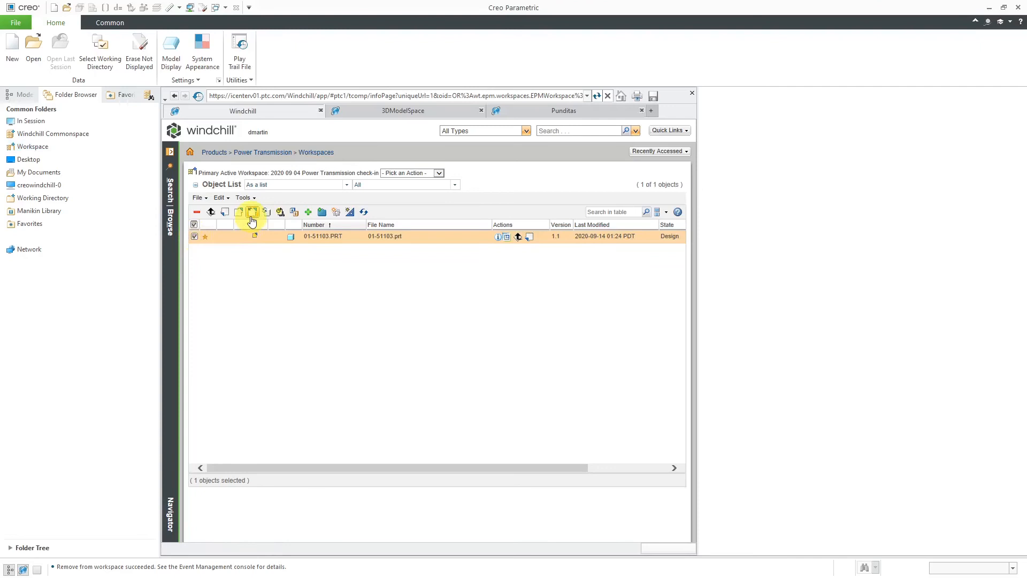
mouse_move(253, 212)
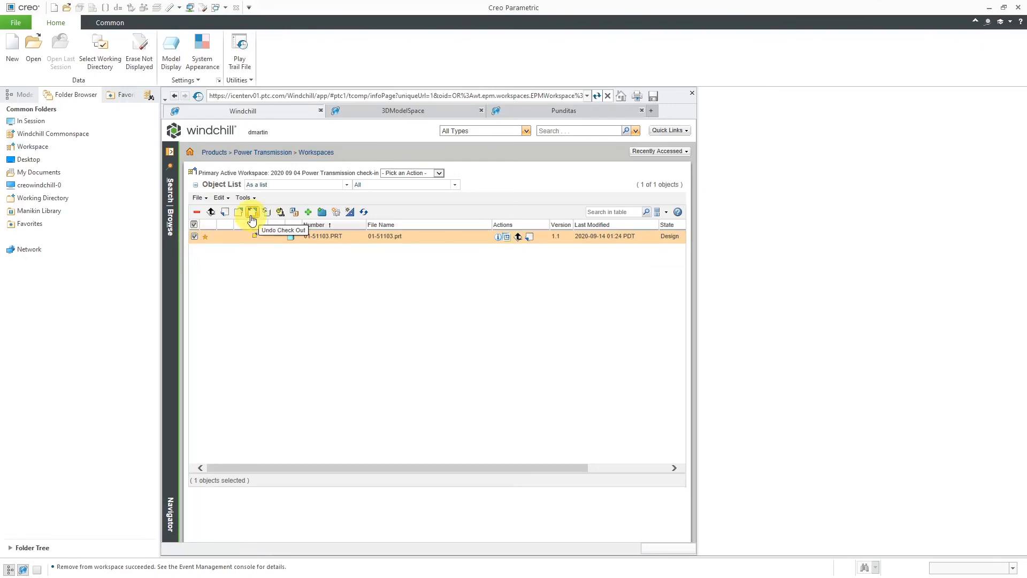
left_click(253, 216)
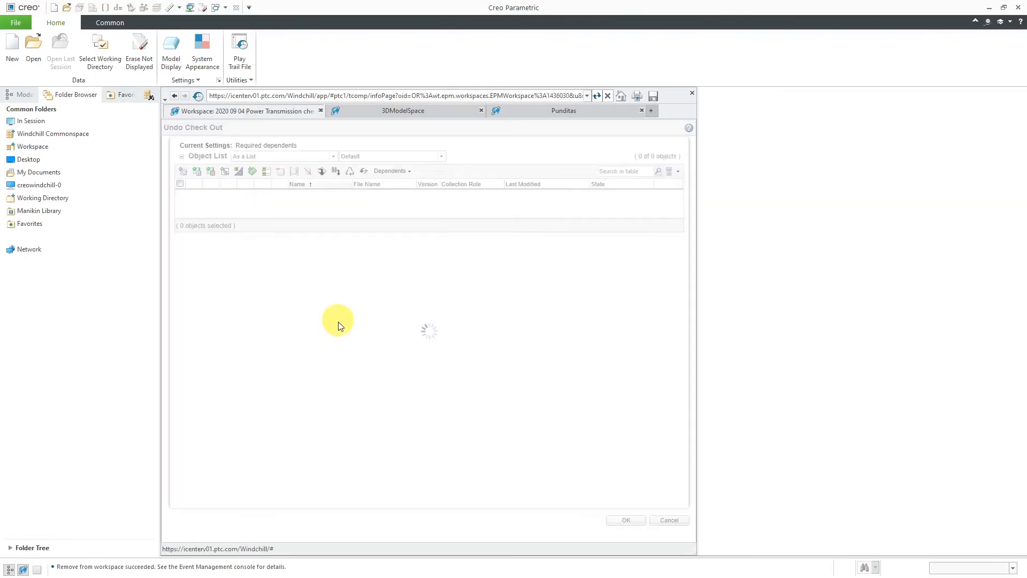
left_click(624, 520)
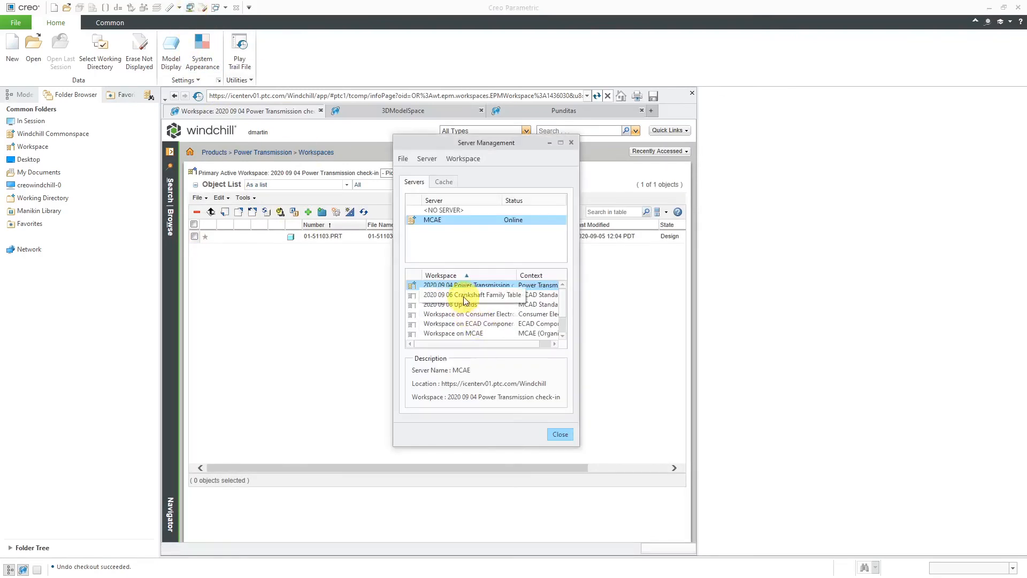
Step: Make 2020 09 08 Uploads the active workspace in Server Management
left_click(459, 304)
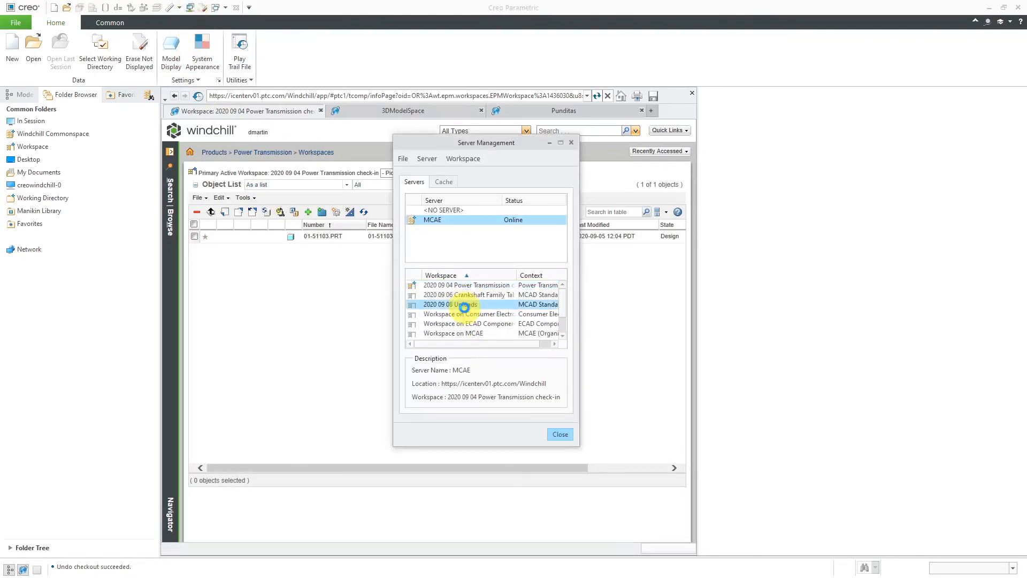
left_click(448, 304)
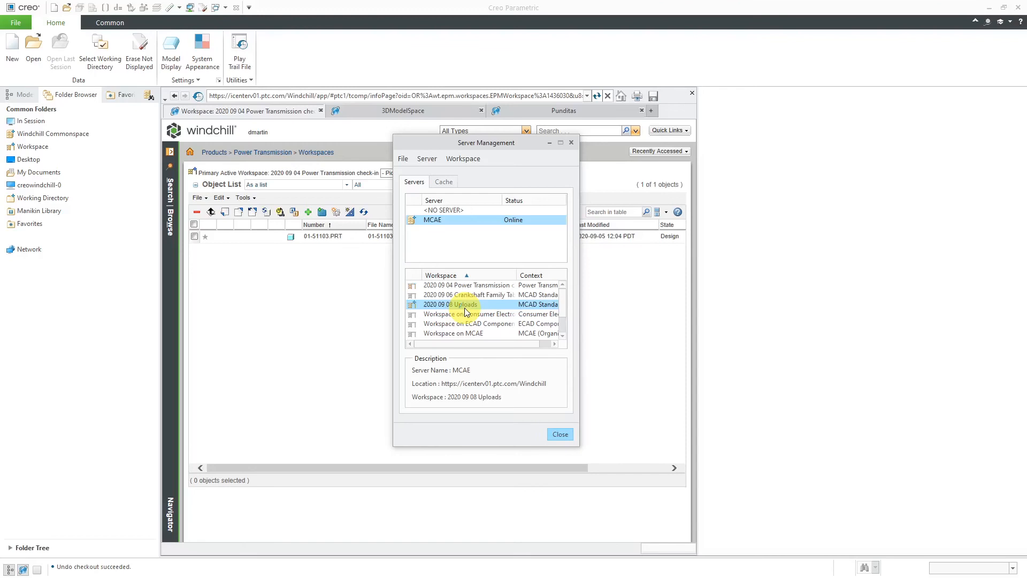
Step: Delete the 2020 09 04 Power Transmission check-in workspace, confirm, and close Server Management
right_click(467, 285)
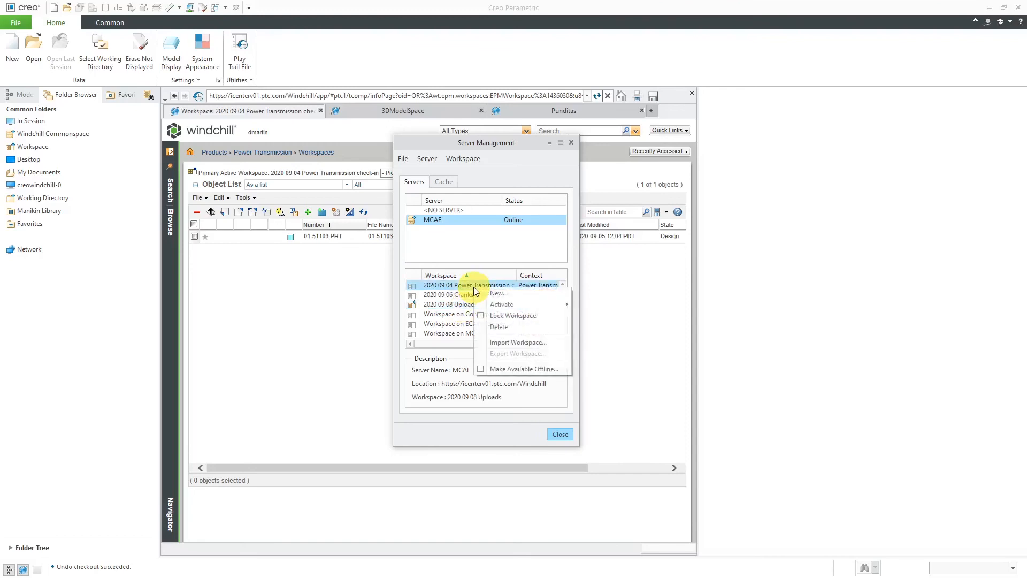
left_click(500, 327)
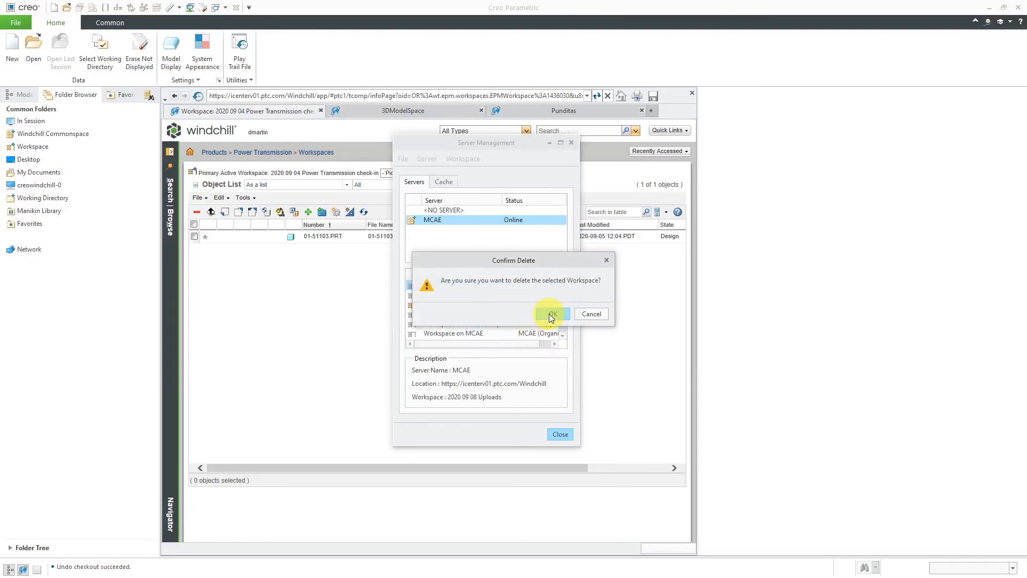
left_click(550, 314)
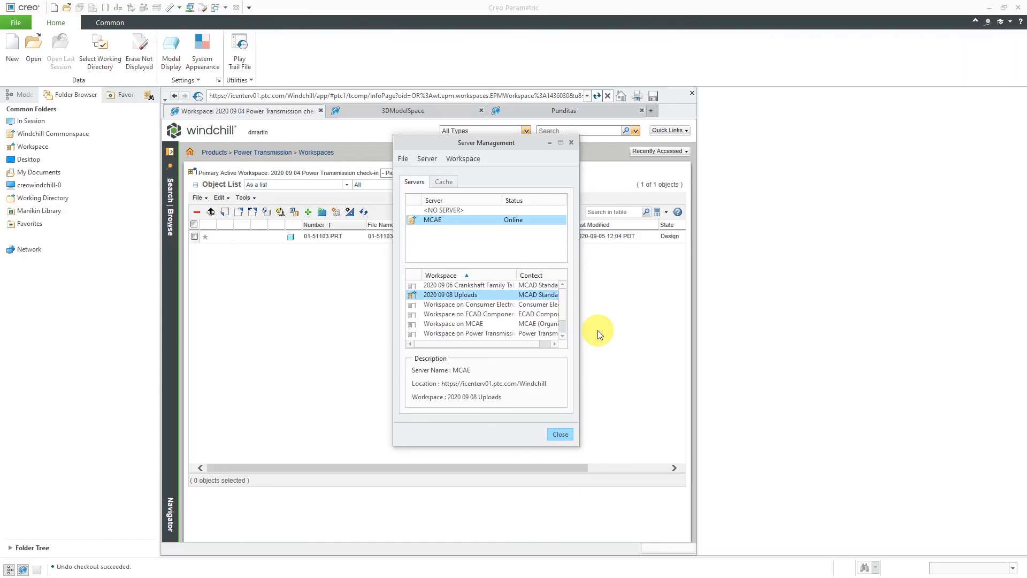
left_click(559, 433)
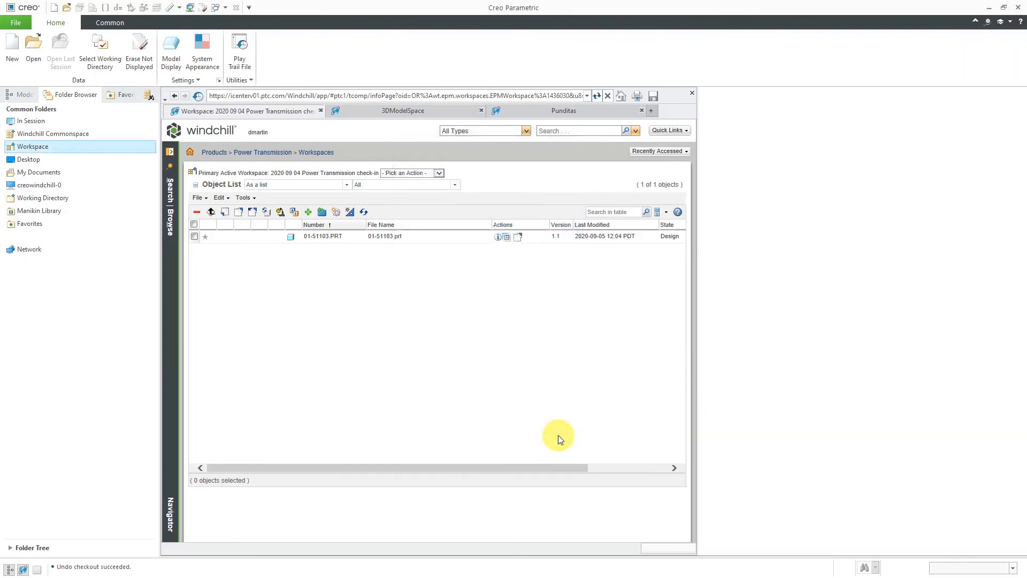
mouse_move(30, 147)
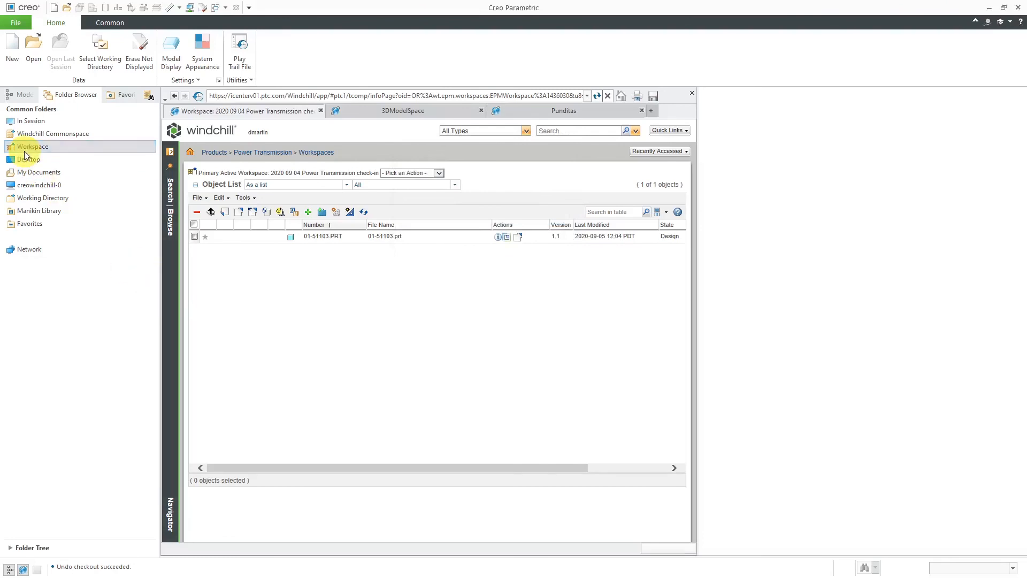